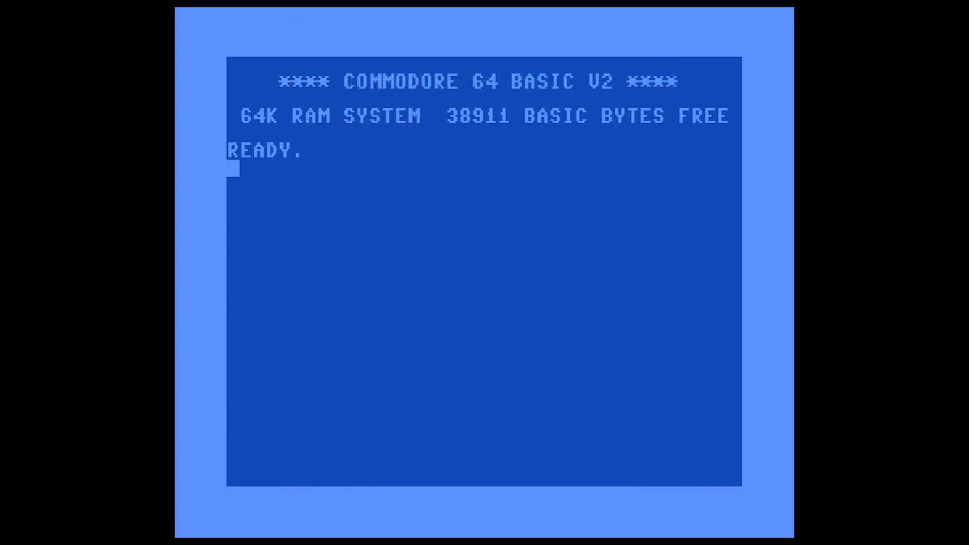
- List the disk directory, then load and list the FMAT formatter program
text(LIST)
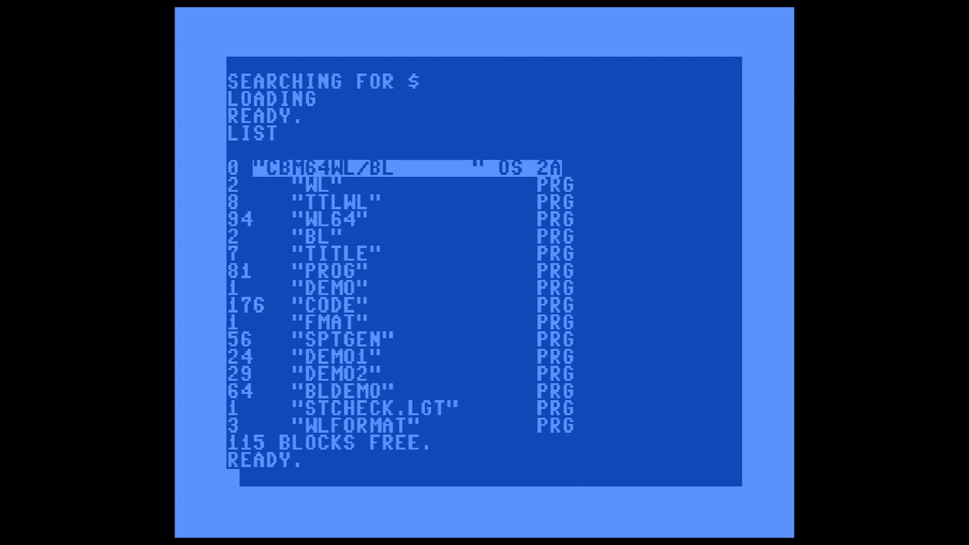
text(LOAD "FMAT")
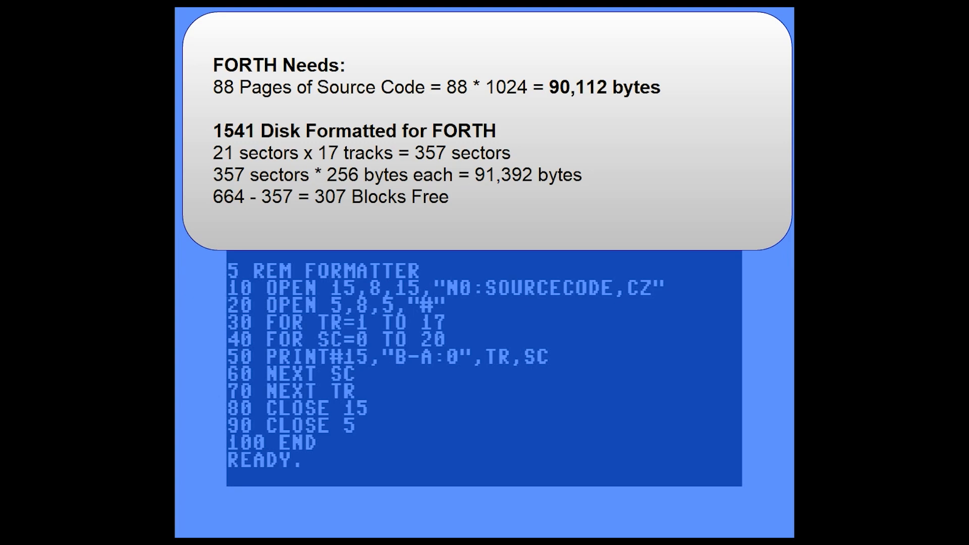
double_click(467, 357)
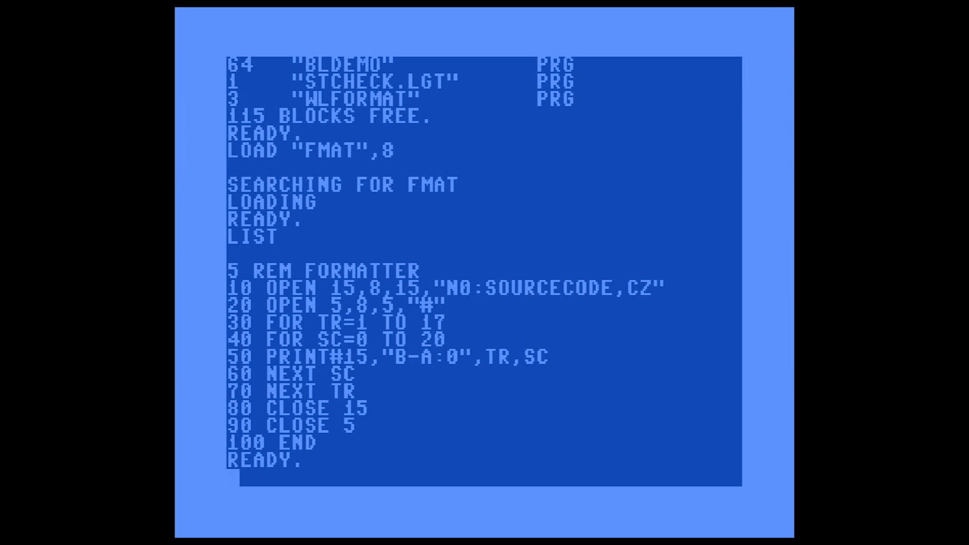
- Run the formatter, then list the new directory showing SOURCECODE with 307 blocks free
text(RUN)
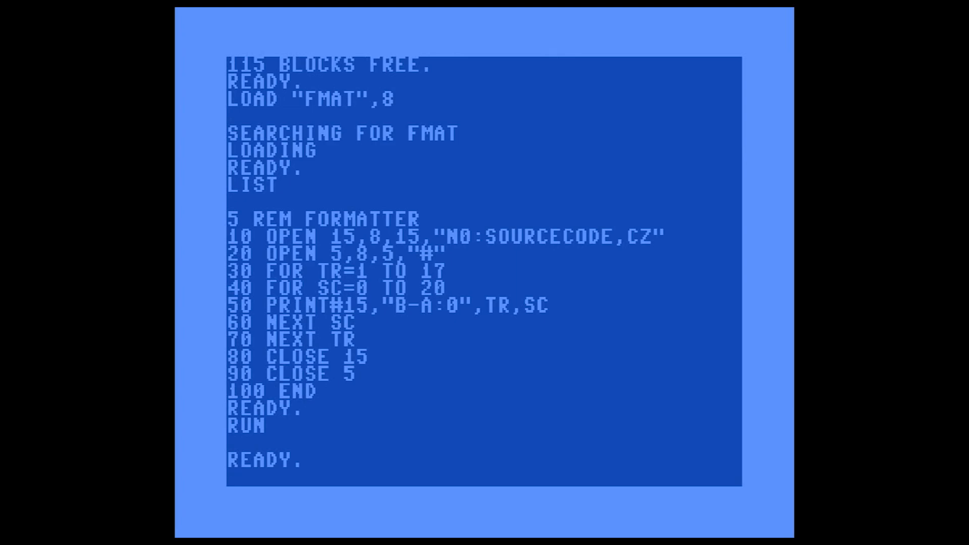
text(LOAD "$",8)
text(LIST)
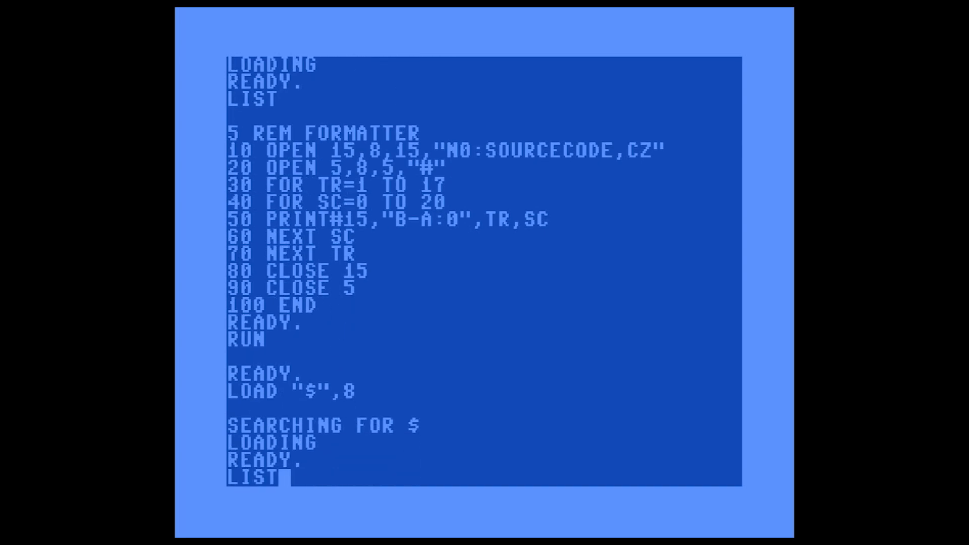
key(Return)
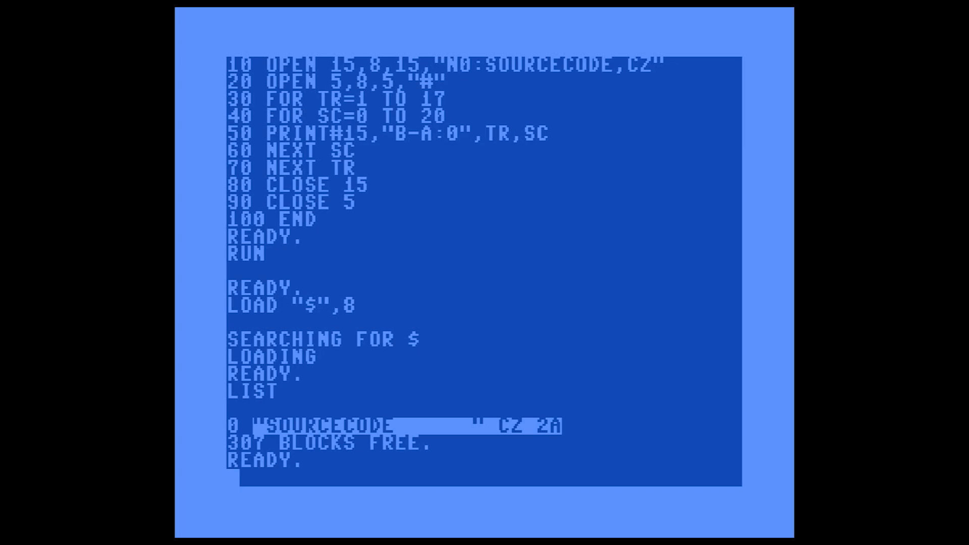
- Validate the disk with OPEN 15,8,15,"V:":CLOSE15, then reset the C64
text(OPEN 15,8,15,)
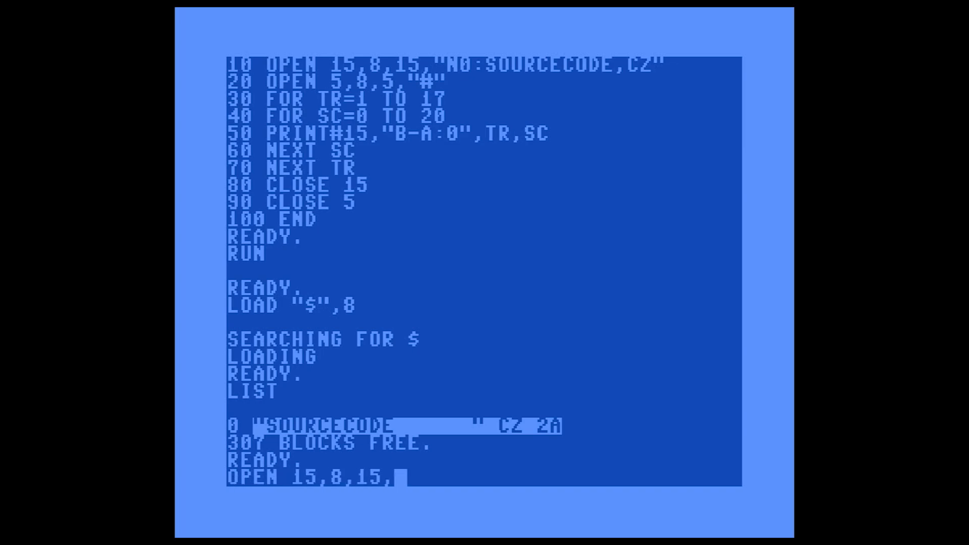
text("V:":CLOSE15)
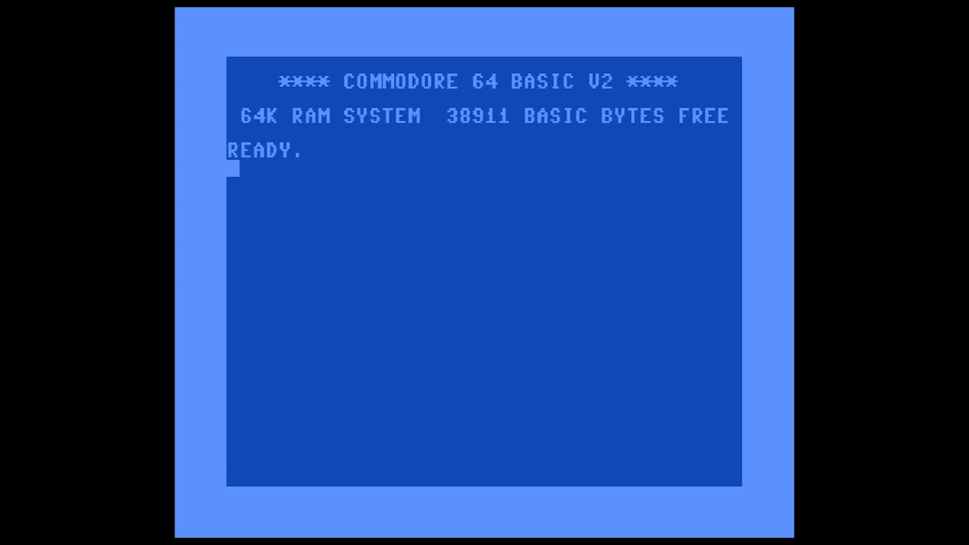
- Boot White Lightning from disk with LOAD "*",8,1
text(LOAD "*",8,1)
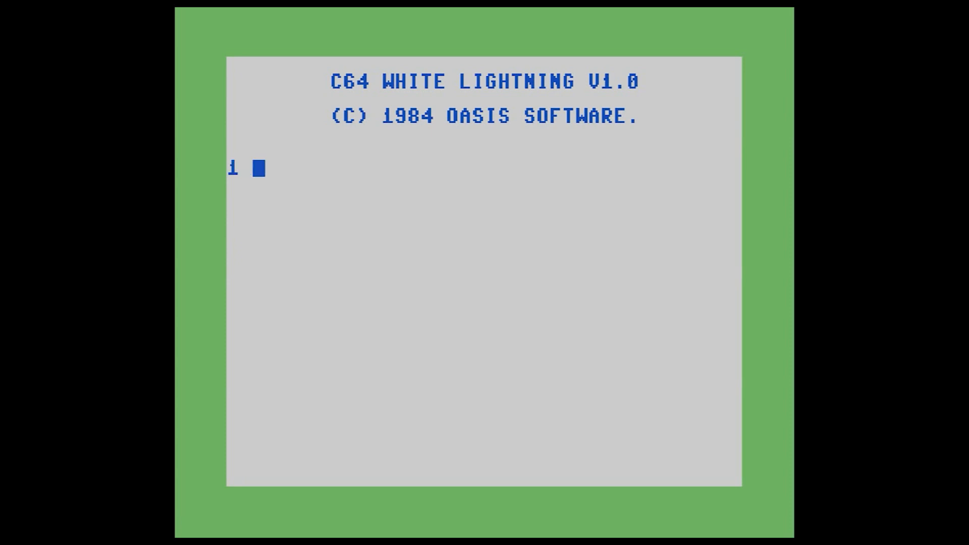
- List screen 1 to confirm it is empty, then wipe it with 1 CLEAR
text(LIST)
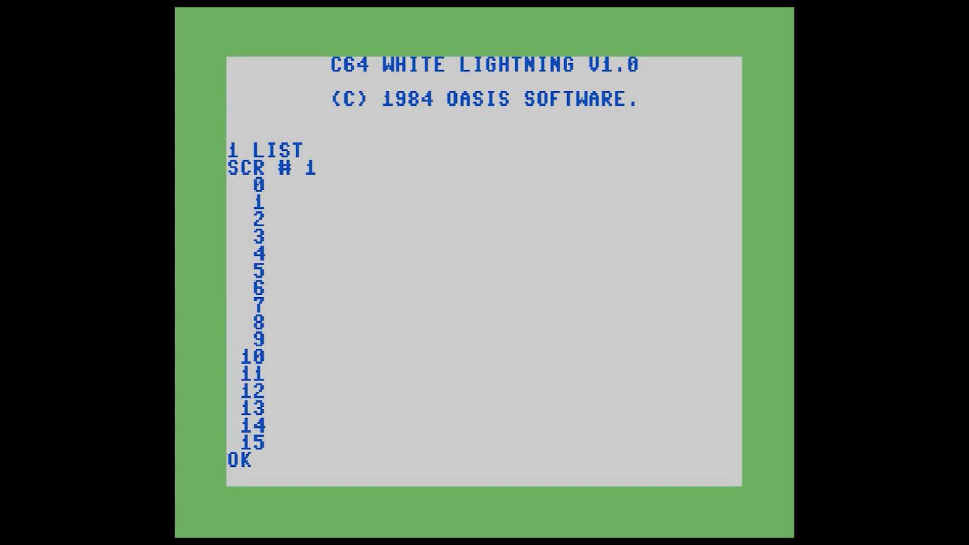
text(1)
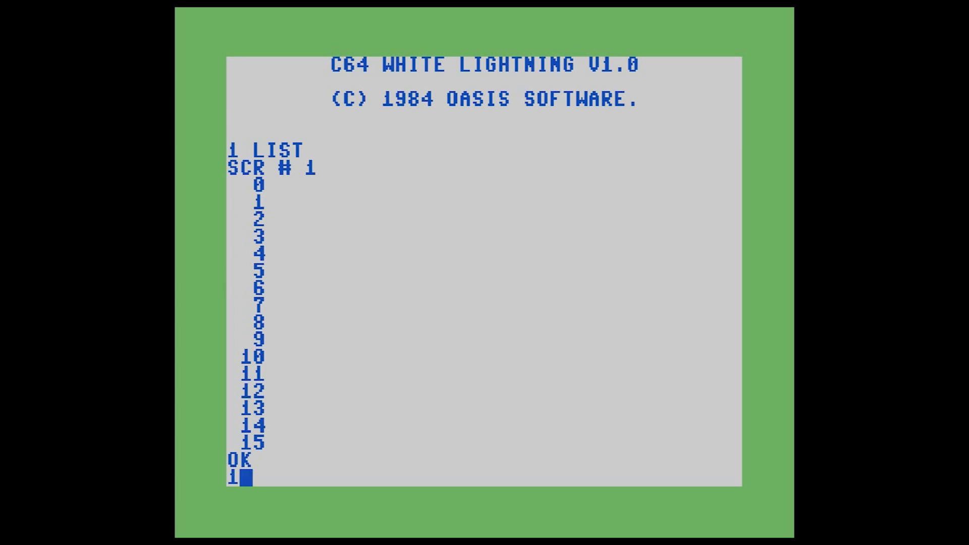
text(CLEAR)
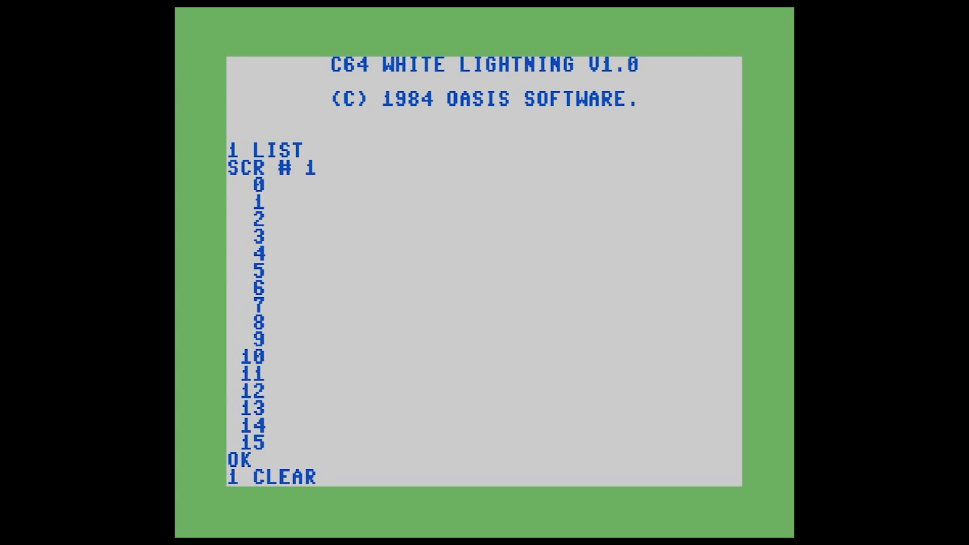
key(Return)
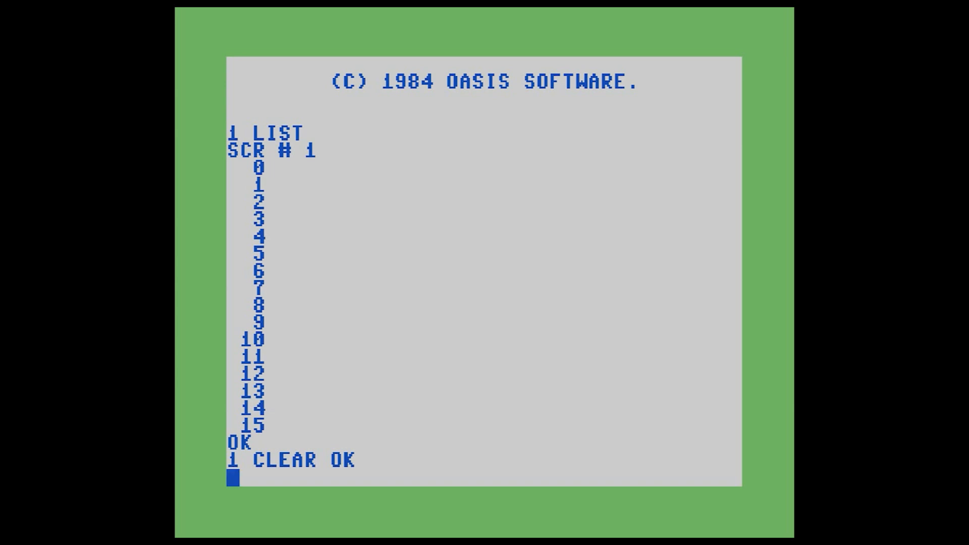
- Put GRAY1 TBORDER BLACK TPAPER on line 0 of screen 1
text(0)
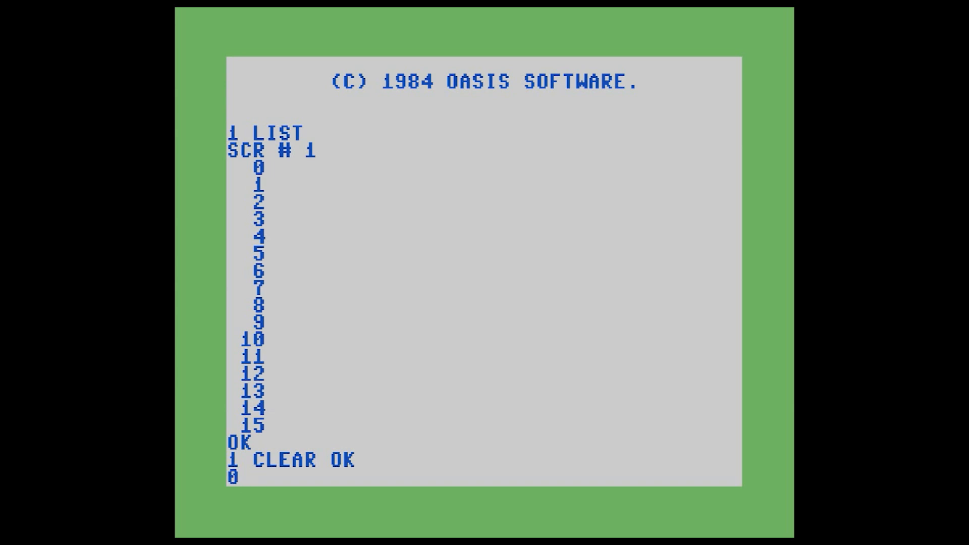
text(P)
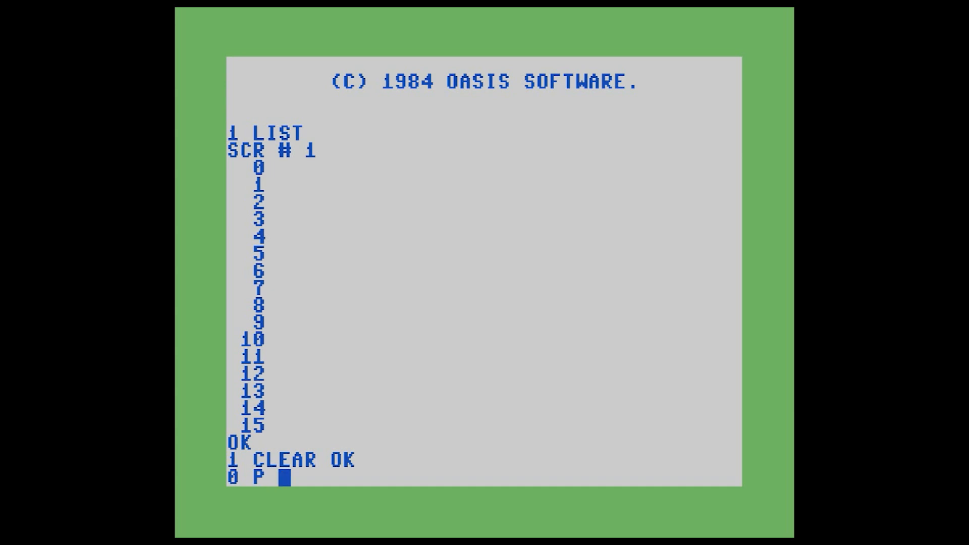
text(GRAY1 TBORD)
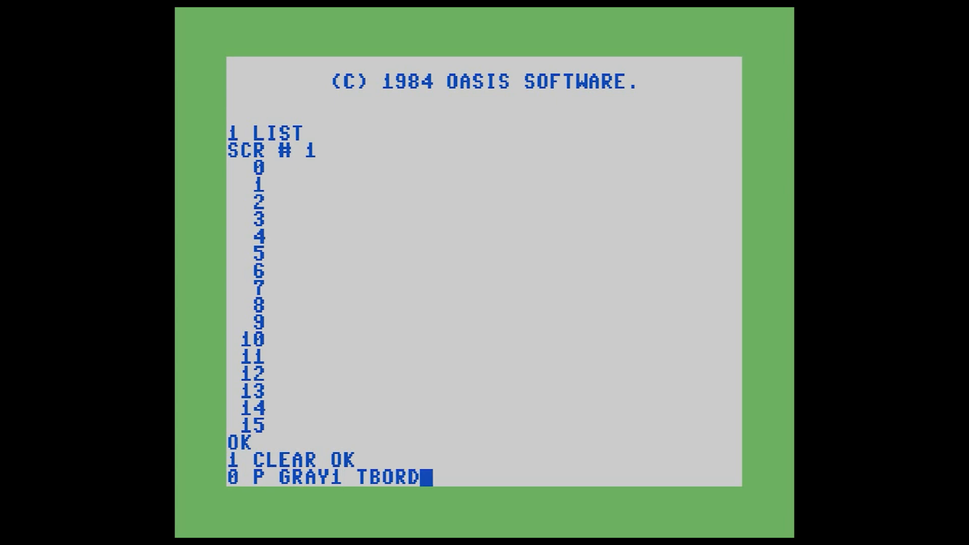
text(ER BLACK TPAPER)
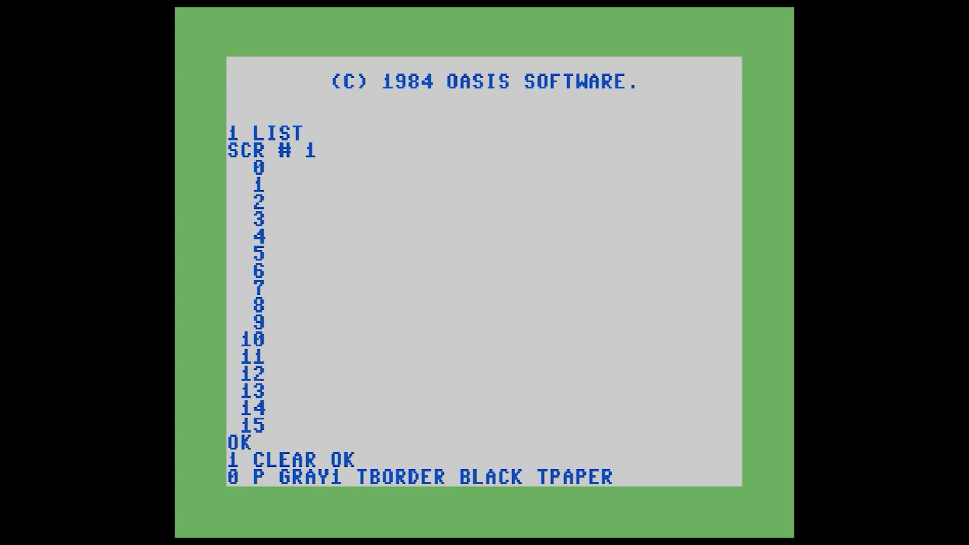
key(Return)
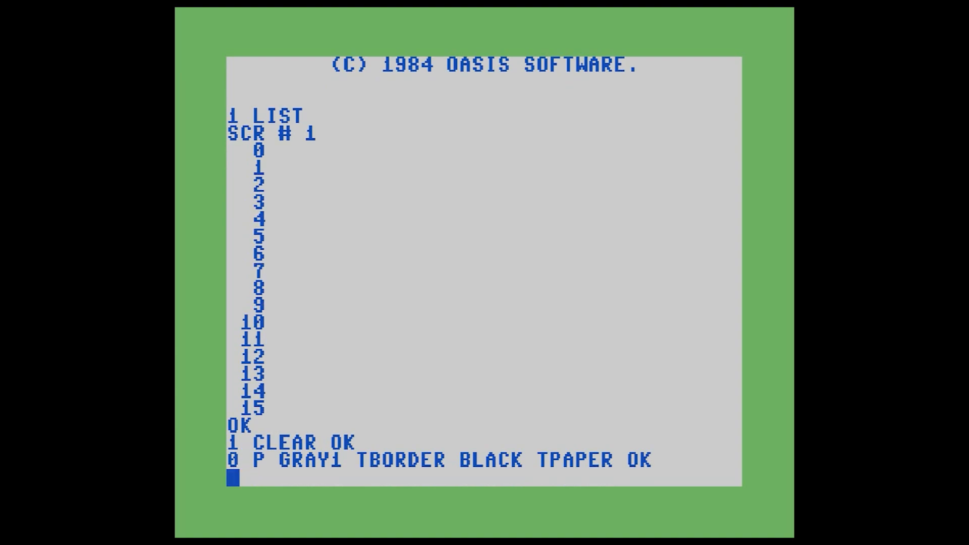
- Put GRAY3 INK 147 CHROUT on line 1, then list the screen
text(1 P GRAY3)
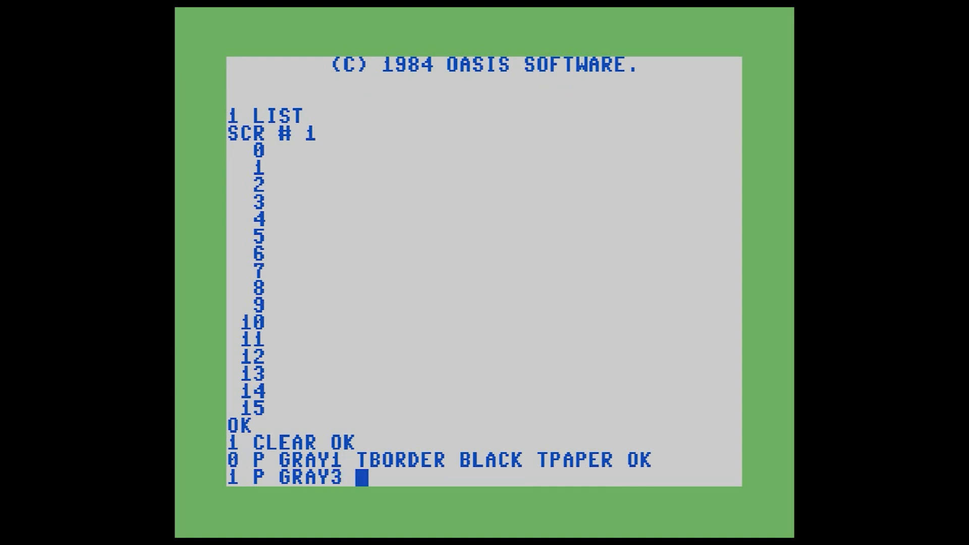
text(INK 147)
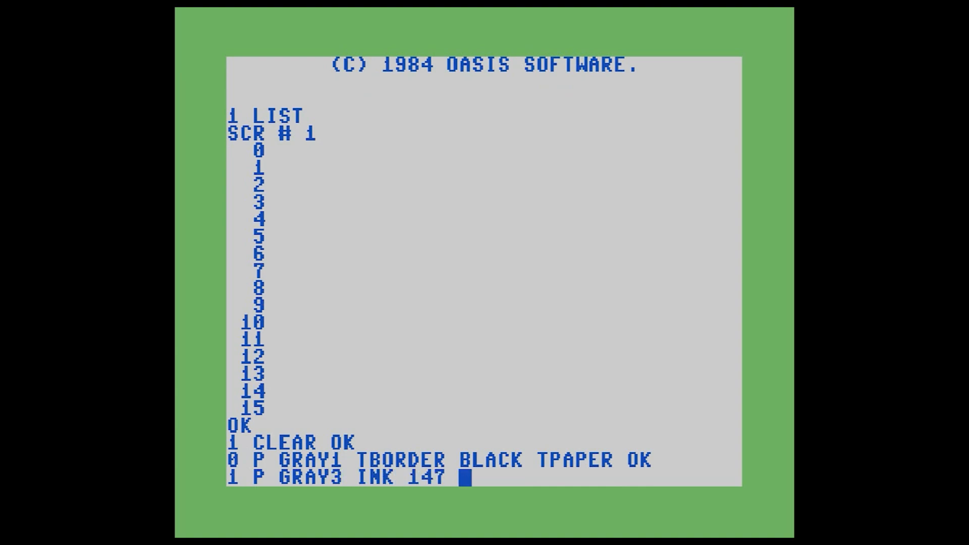
text(CHROUT OK)
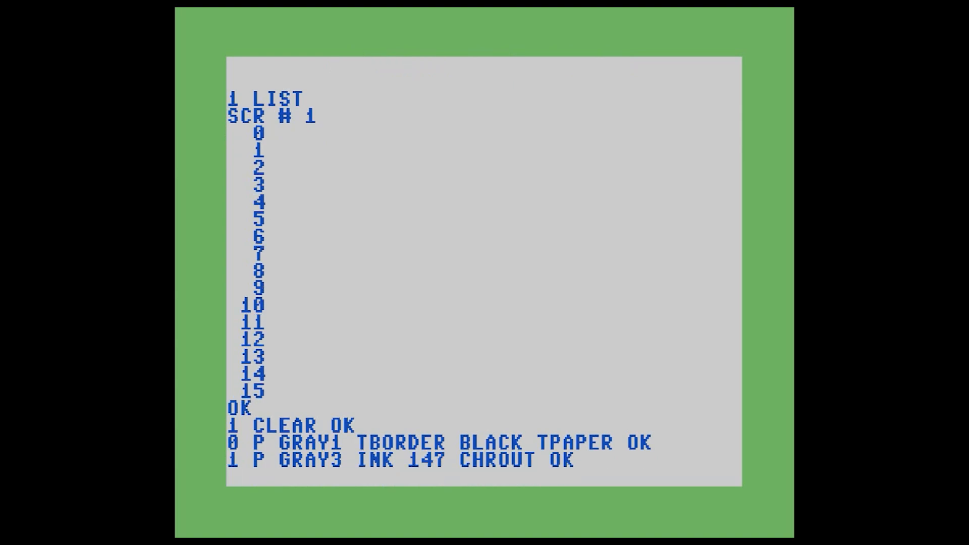
text(L)
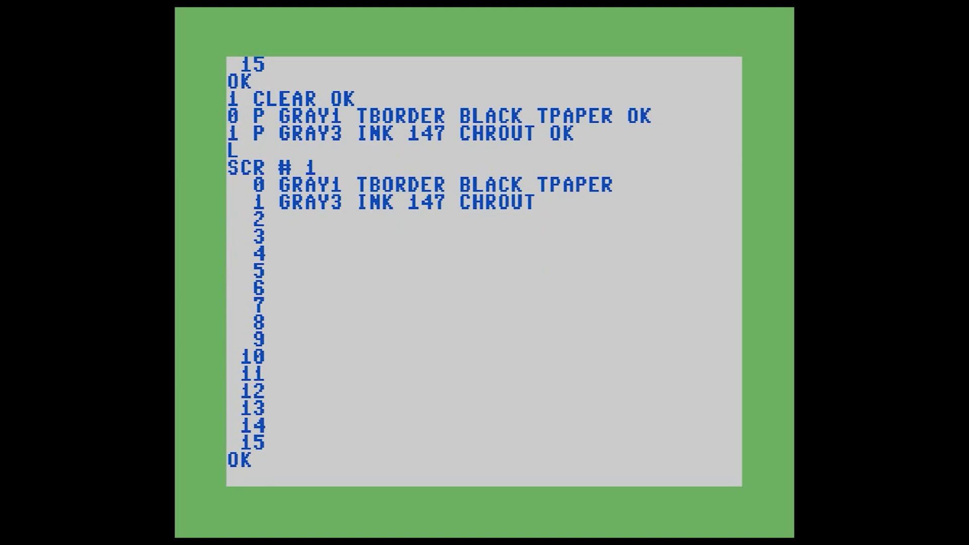
- Insert a blank line 0 with 0 S, shifting the colour lines to 1 and 2
text(0)
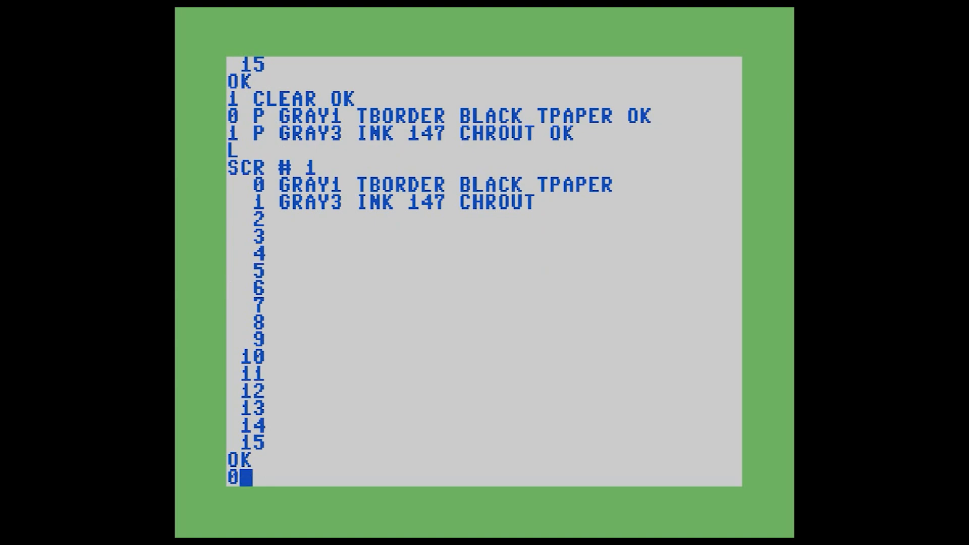
text(S)
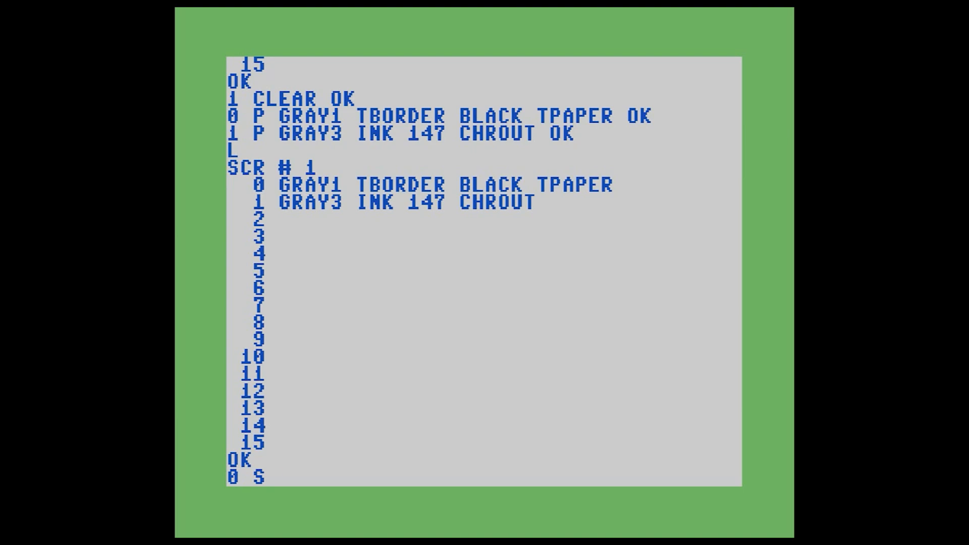
key(Return)
text(0 P)
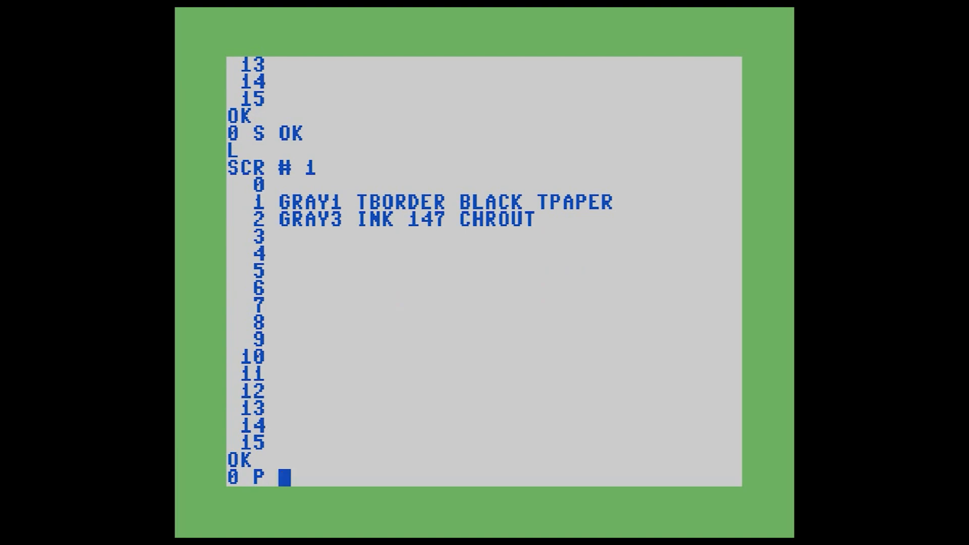
- Add an INIT THE SCREEN comment and a line 3 printing the WELCOME TO WHITE LIGHTNING banner with CR CR
text(()
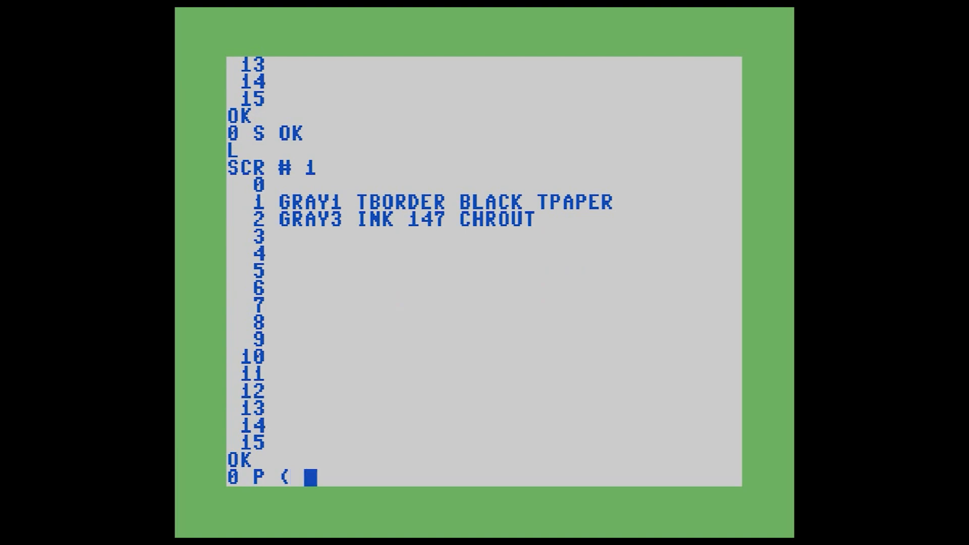
text(INIT THE SCREEN ) OK)
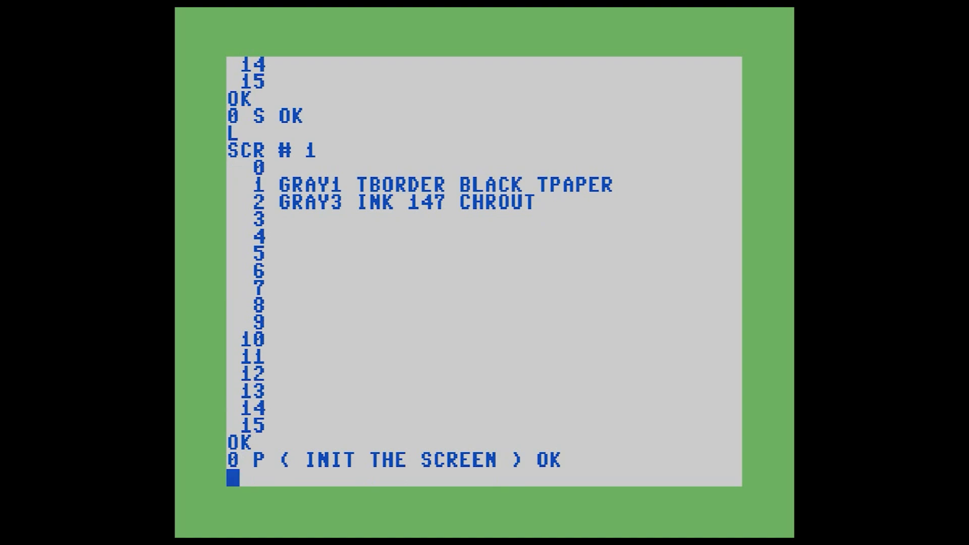
text(3)
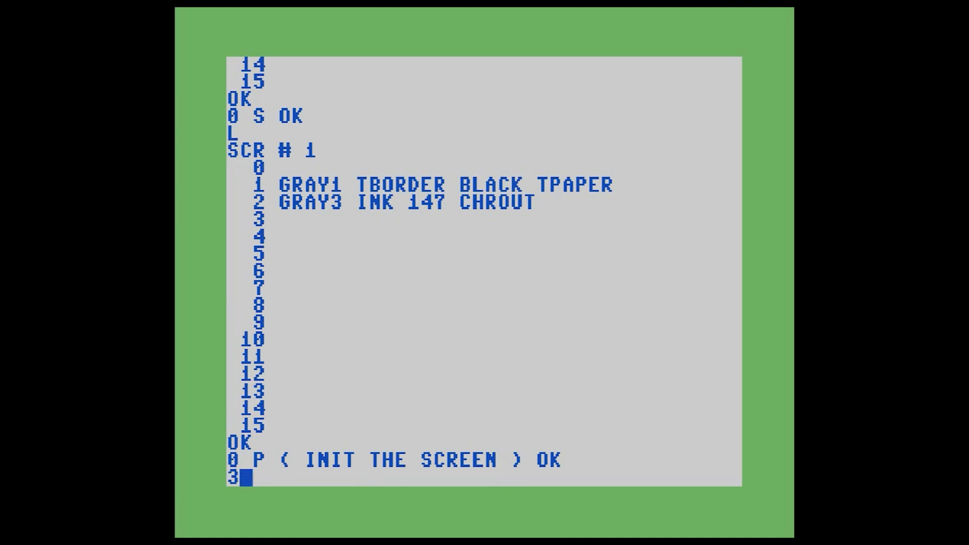
text(P .")
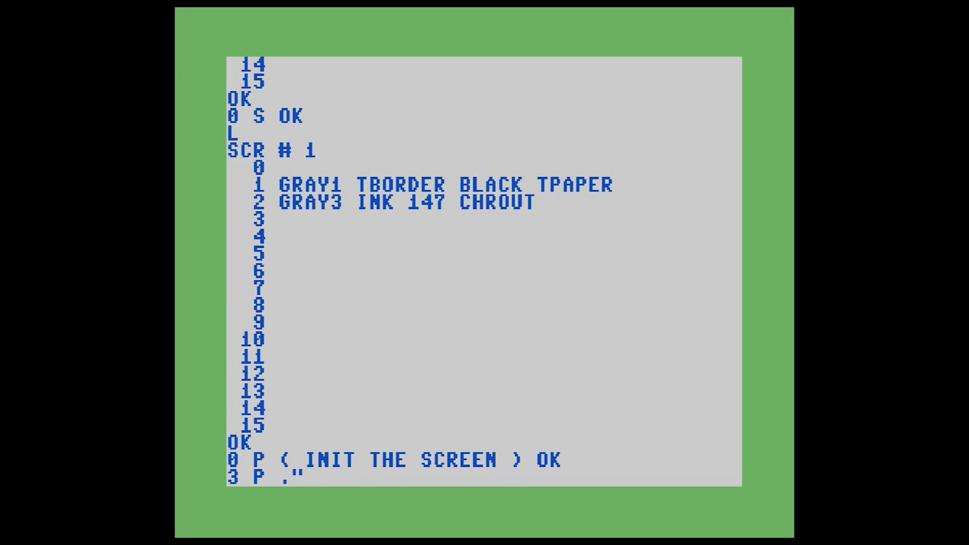
text(*—*)
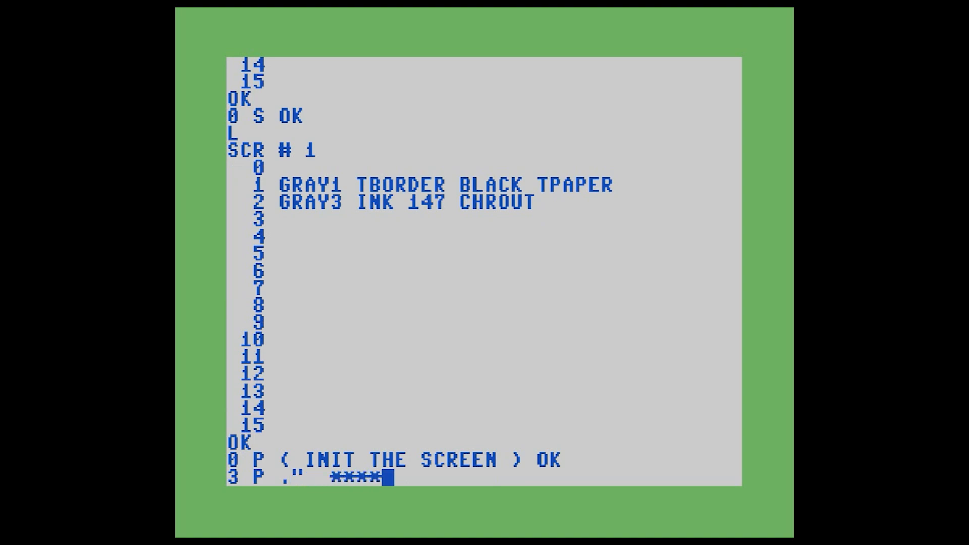
text(WELCOME TO W)
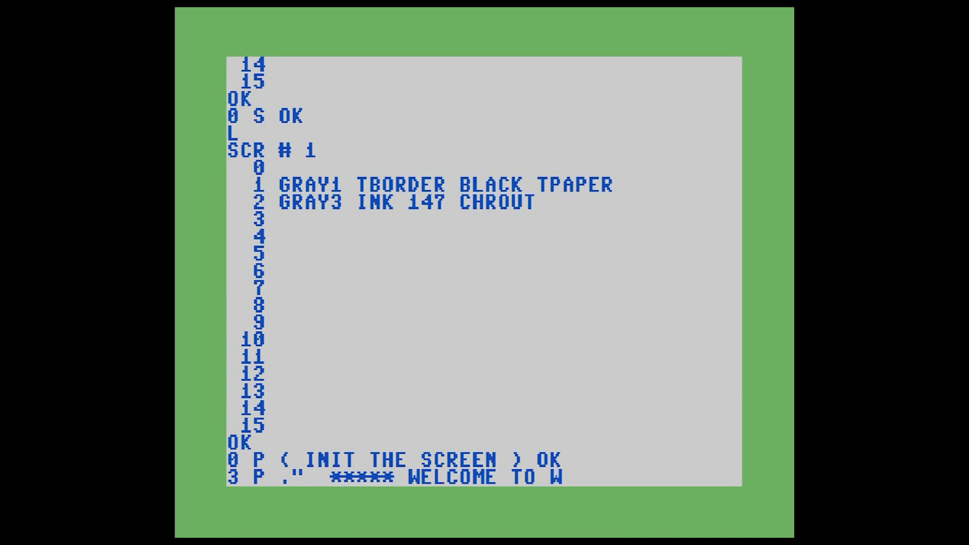
text(HITE LIGHTNING ***)
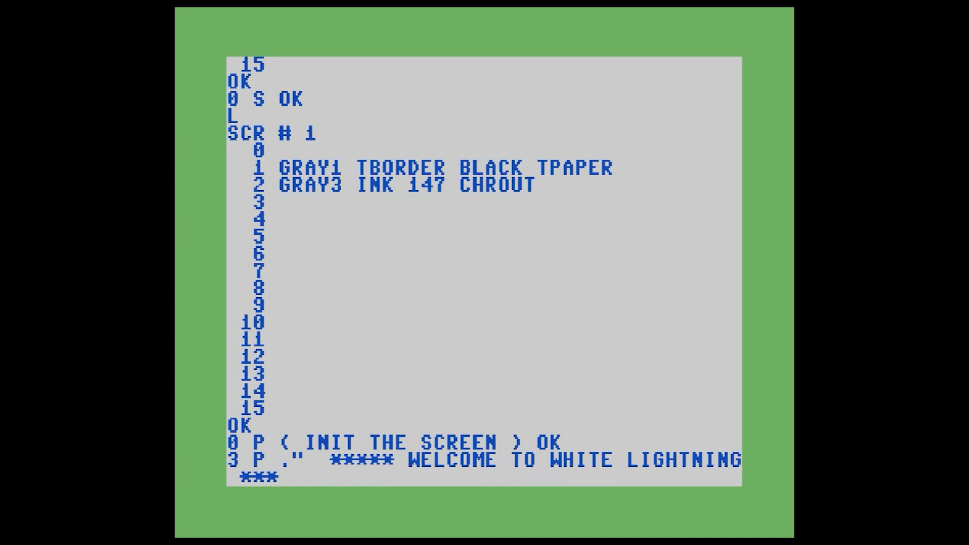
text(" CR CR)
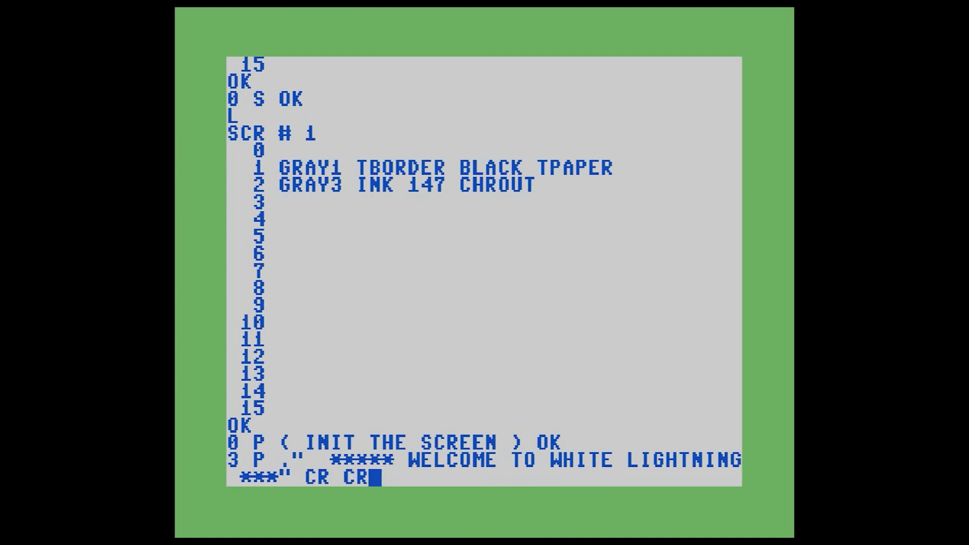
key(Return)
text(FLUSH)
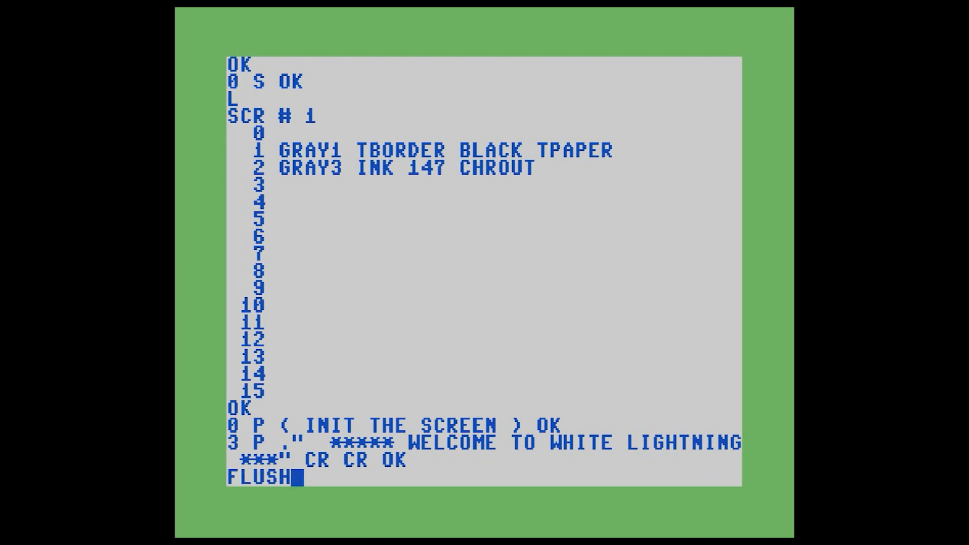
- Run FLUSH to write screen 1 to disk
key(Return)
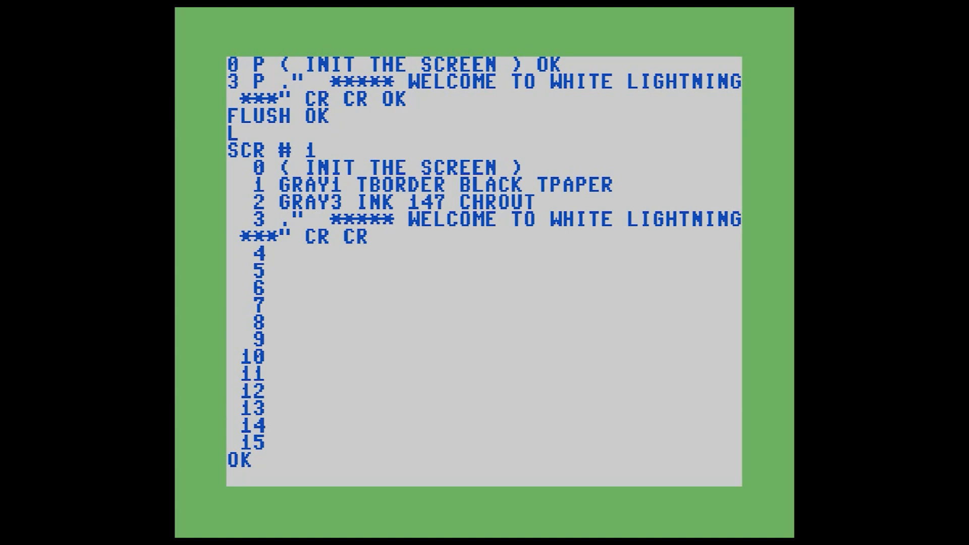
- Run 1 LOAD to get a black screen, grey border and welcome banner, then list it
text(1)
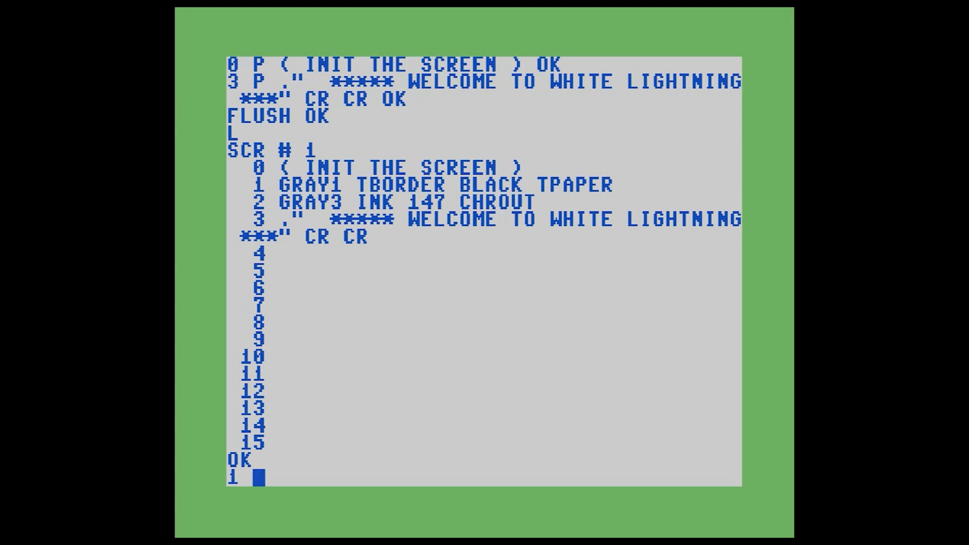
text(LOAD)
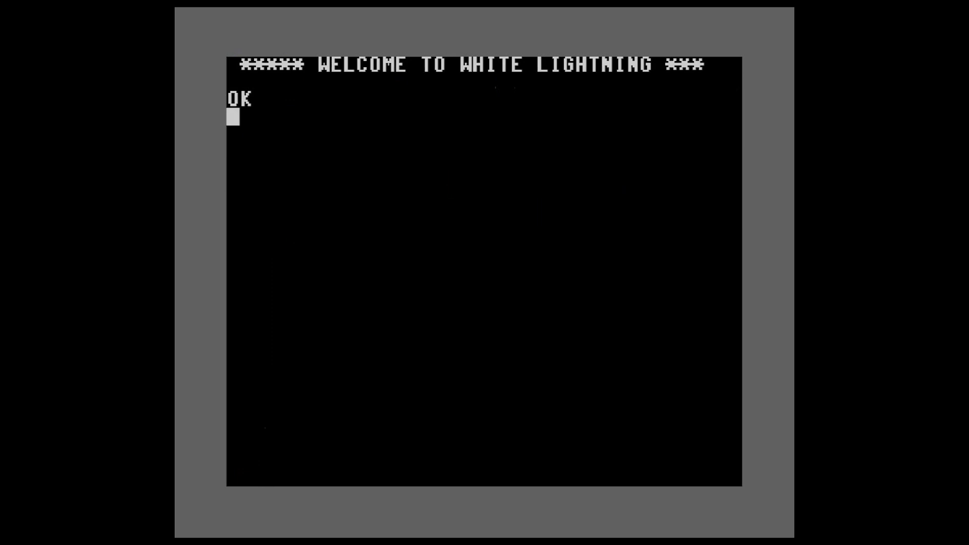
text(L)
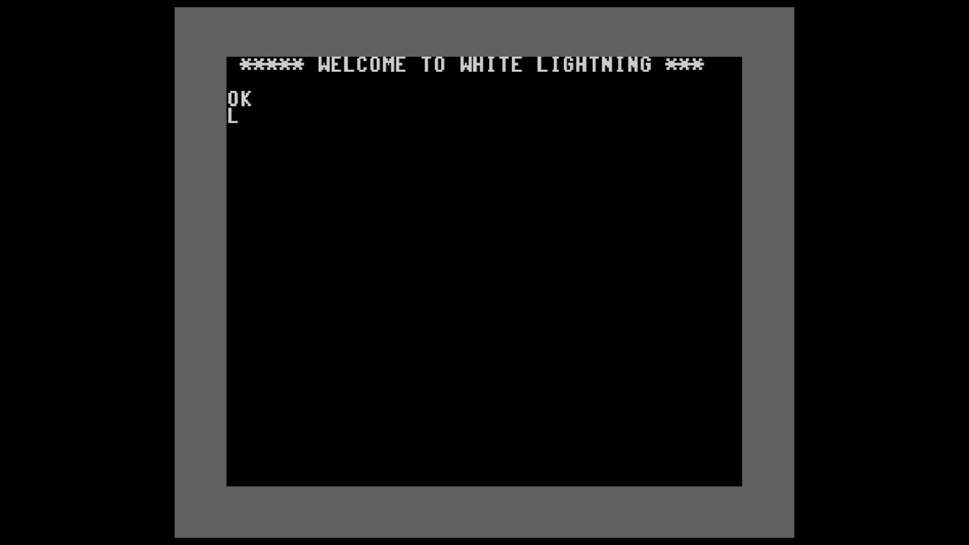
- Replace screen 1 line 3 with the banner '***** WELCOME TO WHITE LIGHTNING *****', then flush
key(Return)
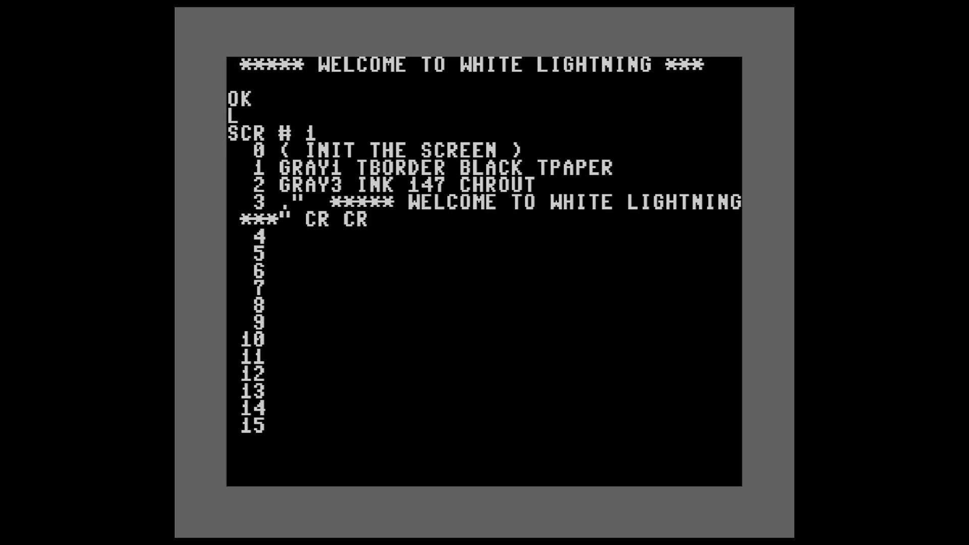
text(3 EDIT)
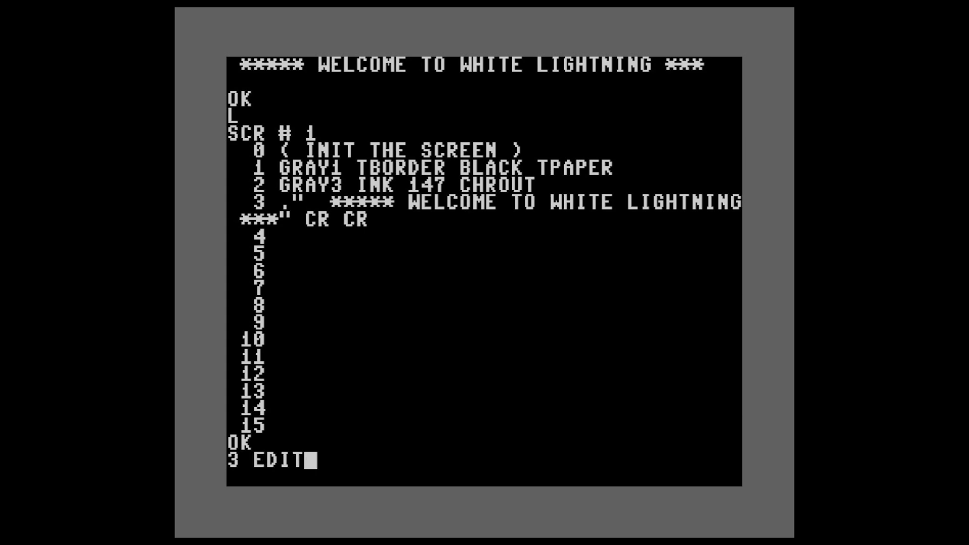
text(3 P)
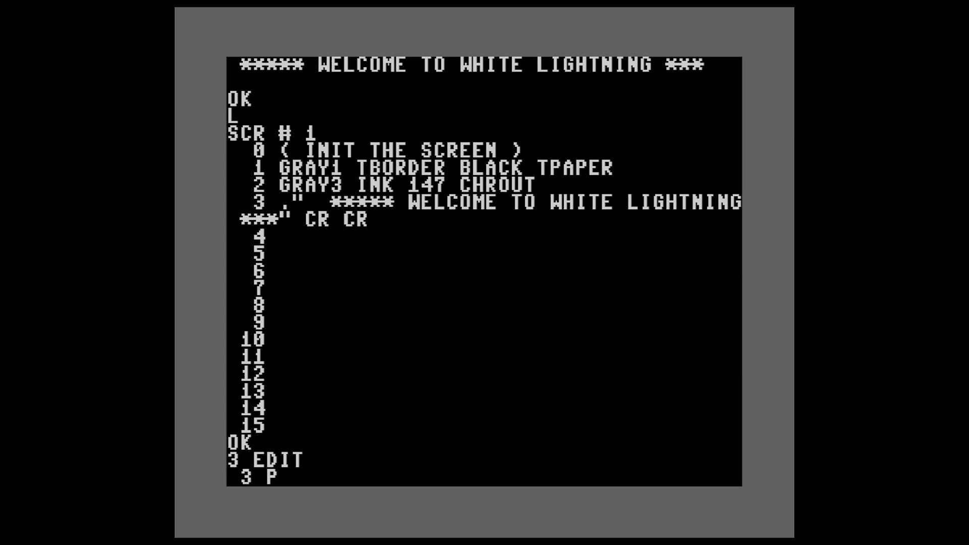
key(Return)
text(1 L)
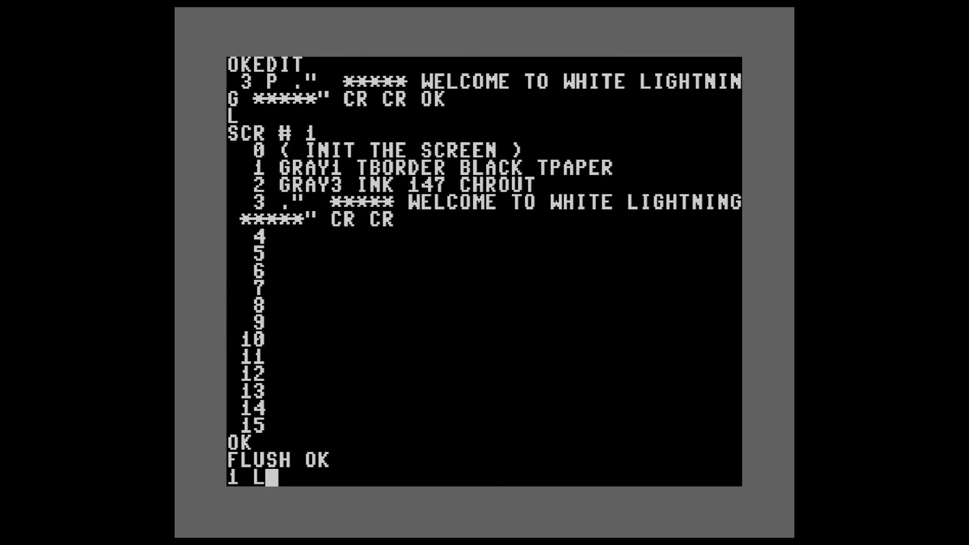
- Run 1 LOAD to show the five-asterisk banner, then list screen 1
text(OAD)
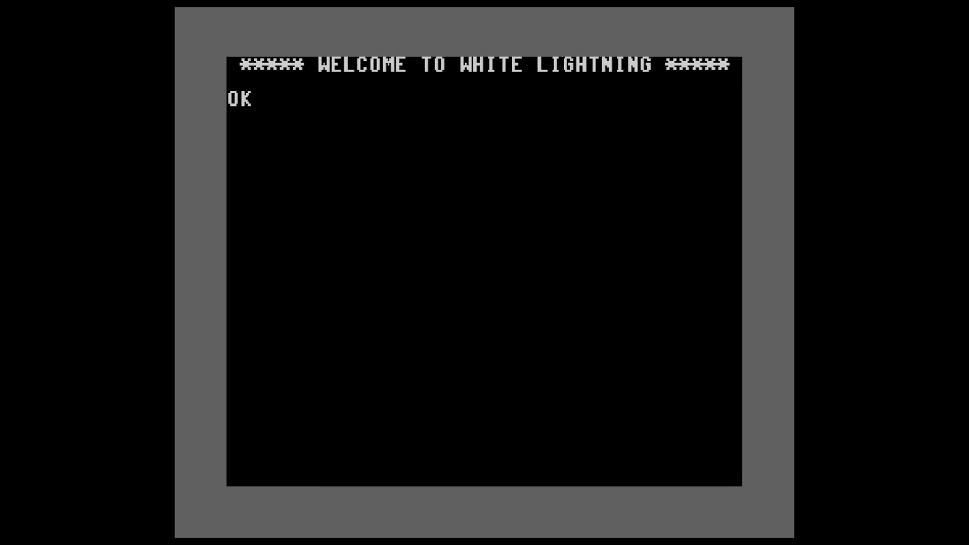
text(L)
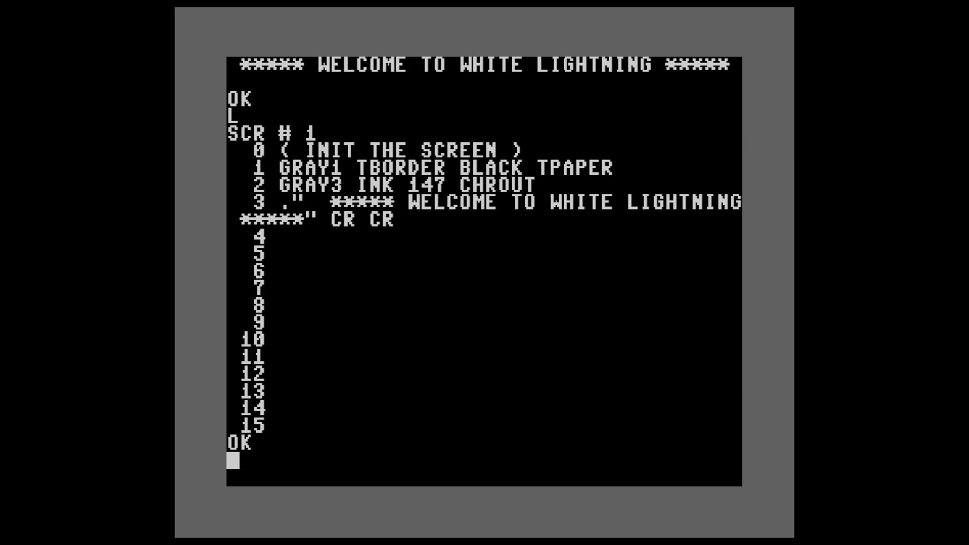
- Put a --> arrow on line 4 and 'PAGE 3 HAS GAME LOGIC' on line 6, then flush
text(4 P -->)
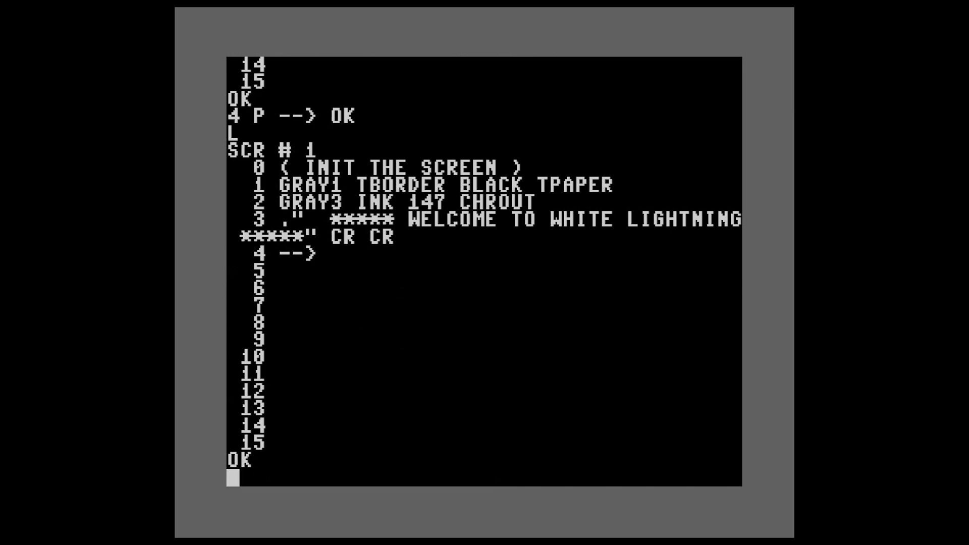
text(6 P)
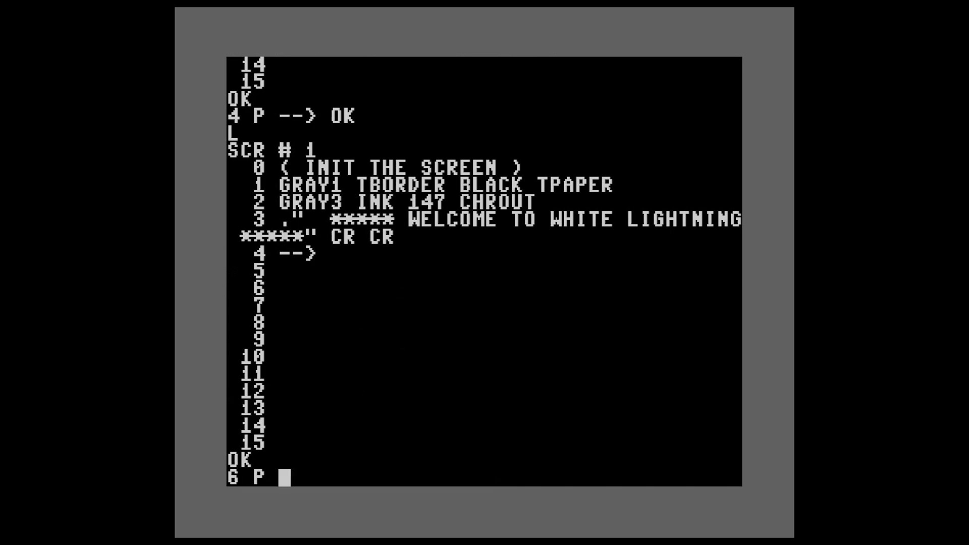
text(PAGE 3 HA)
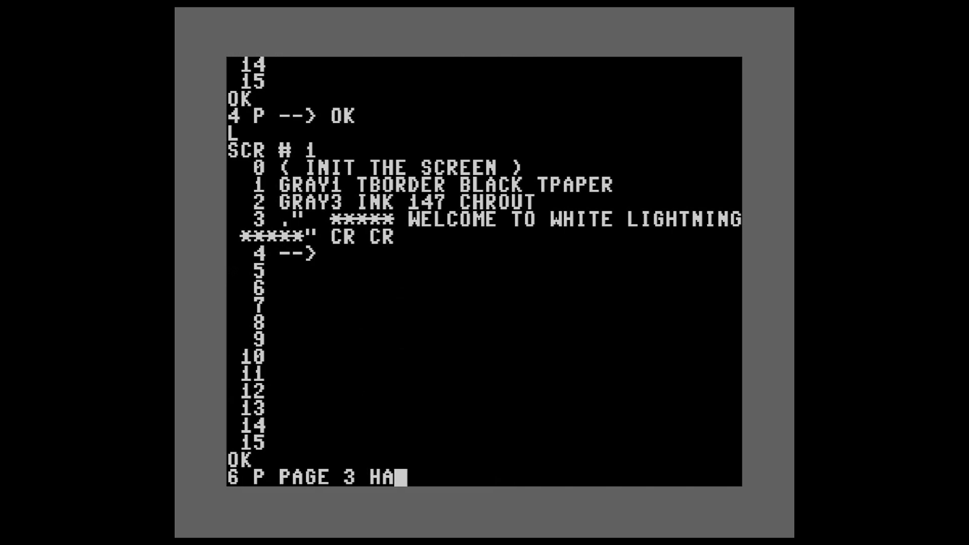
text(S GAME LOGIC OK)
text(FLUSH)
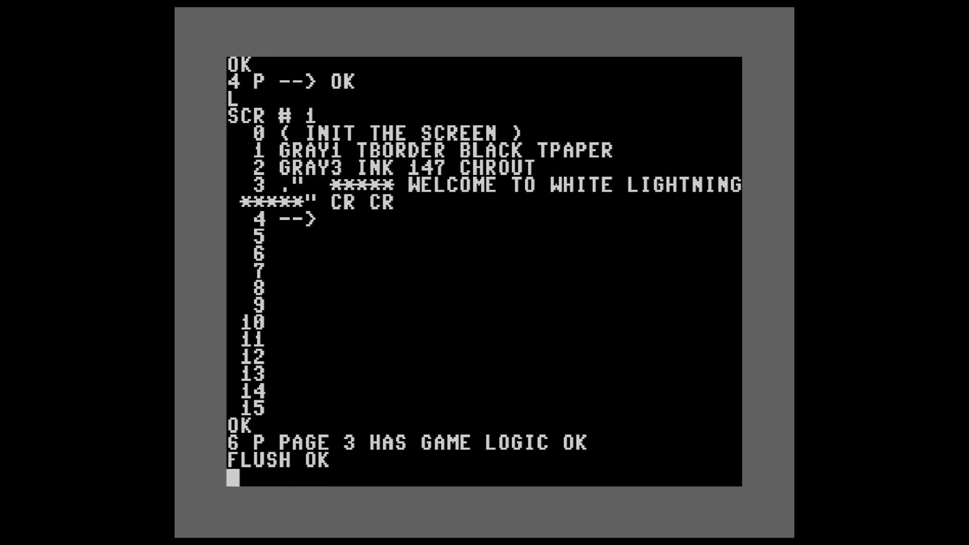
- Clear screen 2 and make line 0 print 'INTERPRETER READY'
text(2 LIST)
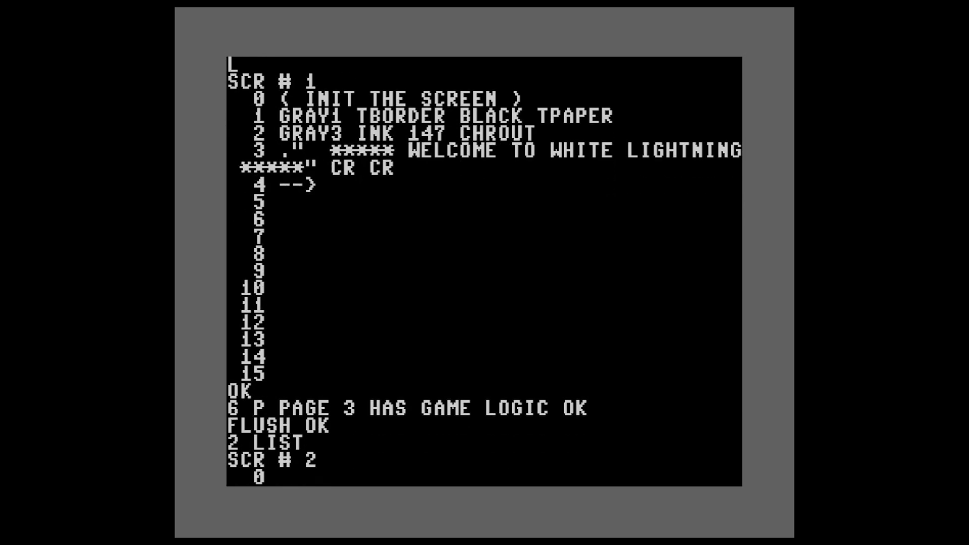
scroll(down, 3)
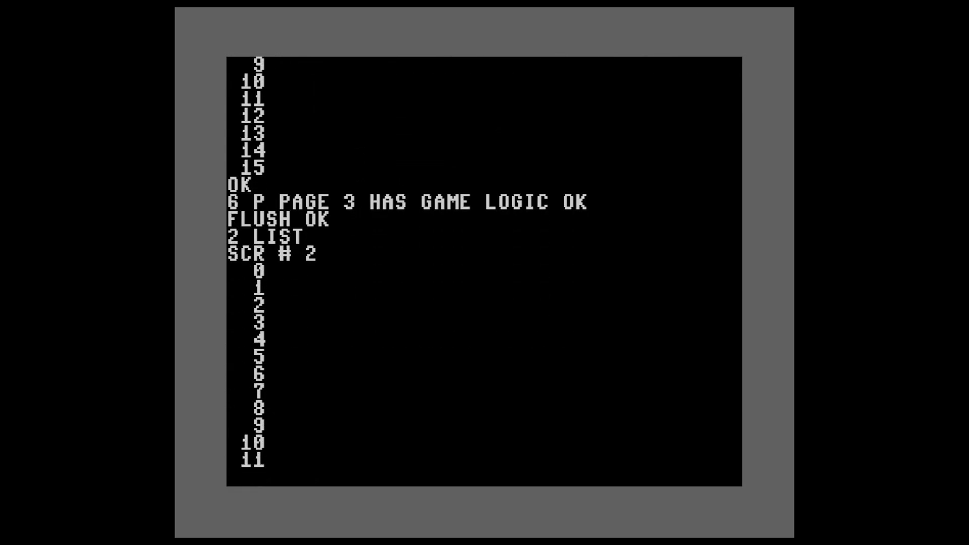
scroll(down, 3)
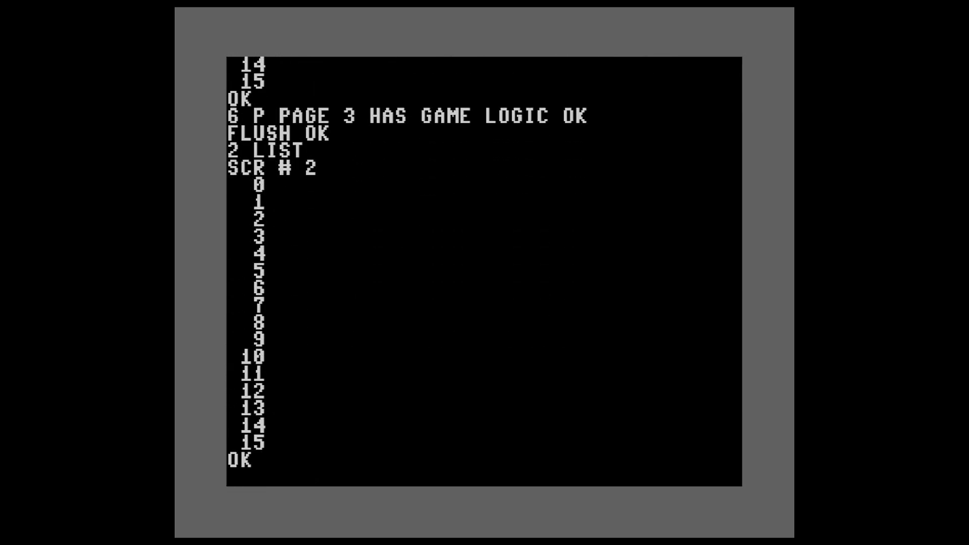
text(2 CLEAR OK)
text(0 P CR)
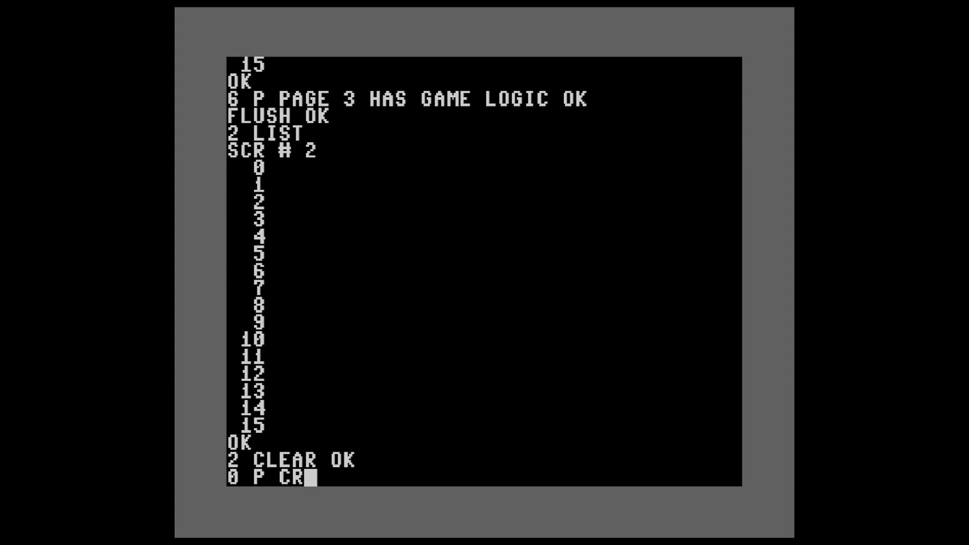
text(." INT)
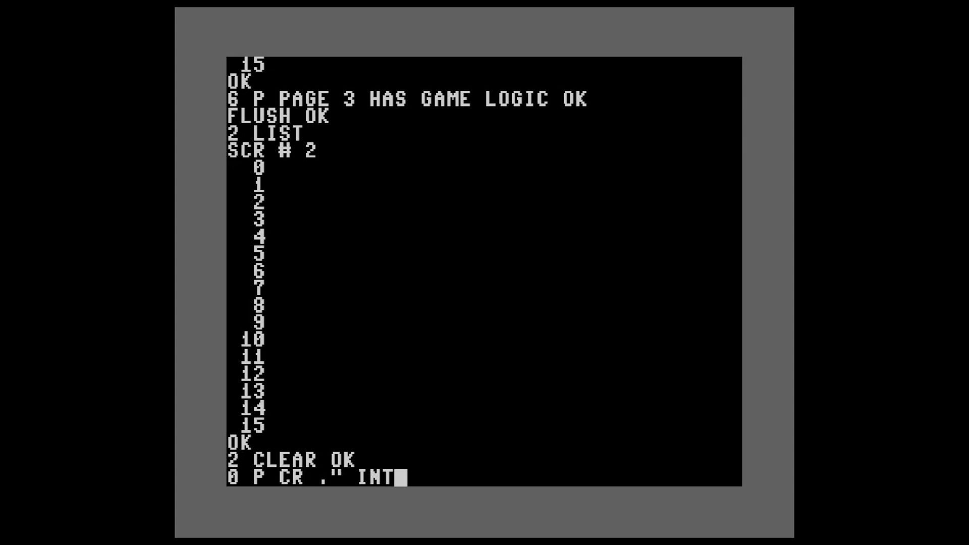
text(ERPRETER READY" CR OK)
text(1 P ;S)
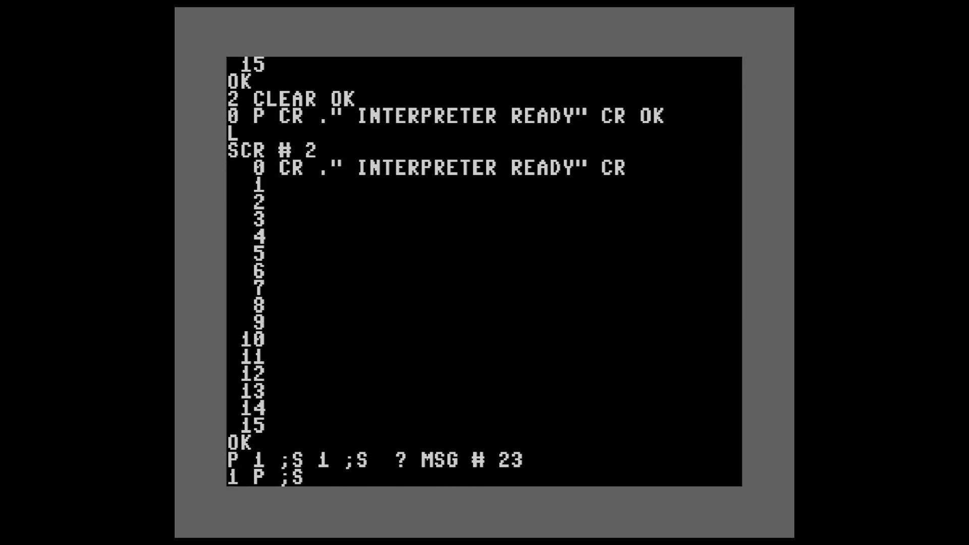
- Add ;S to screen 2 line 1 and 'THIS CODE WONT RUN WITH LOAD' on line 3, then flush and restart
key(Return)
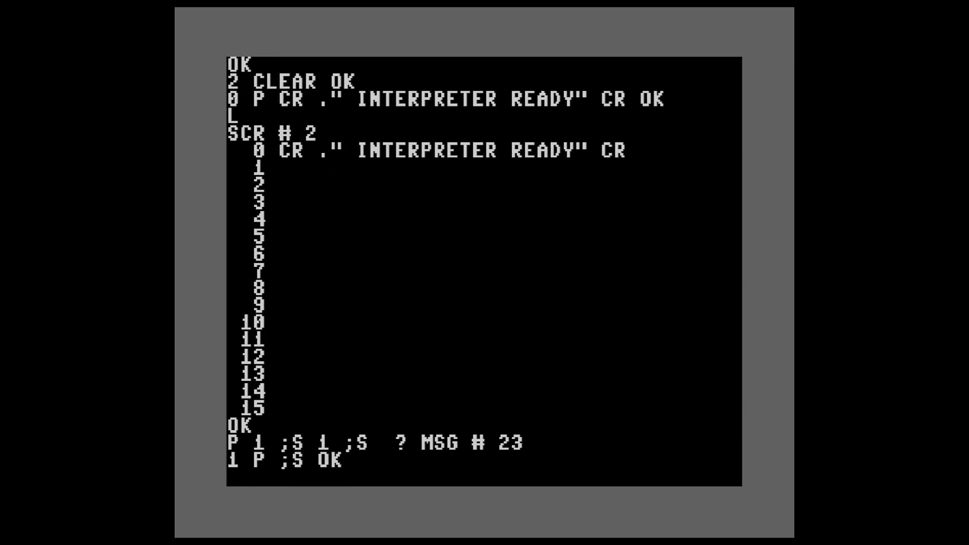
key(Return)
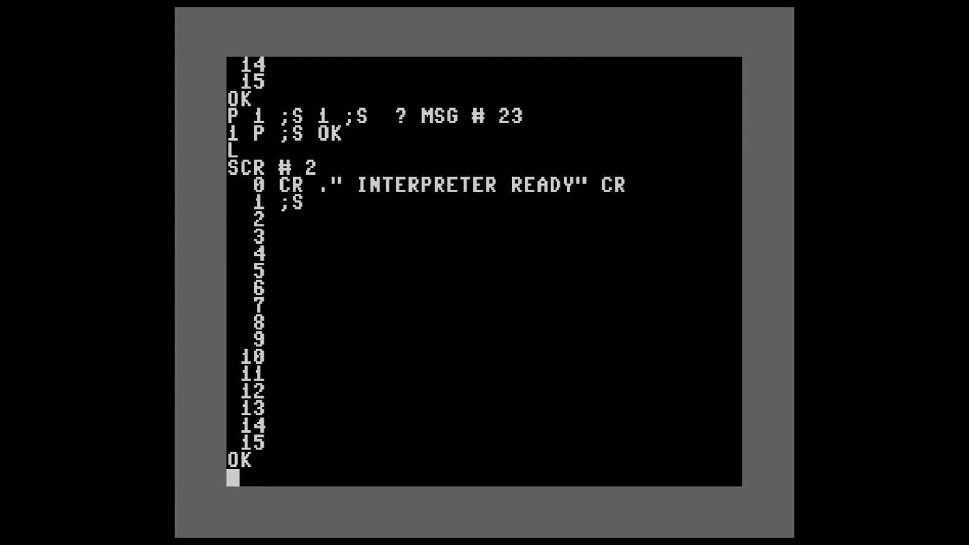
text(3)
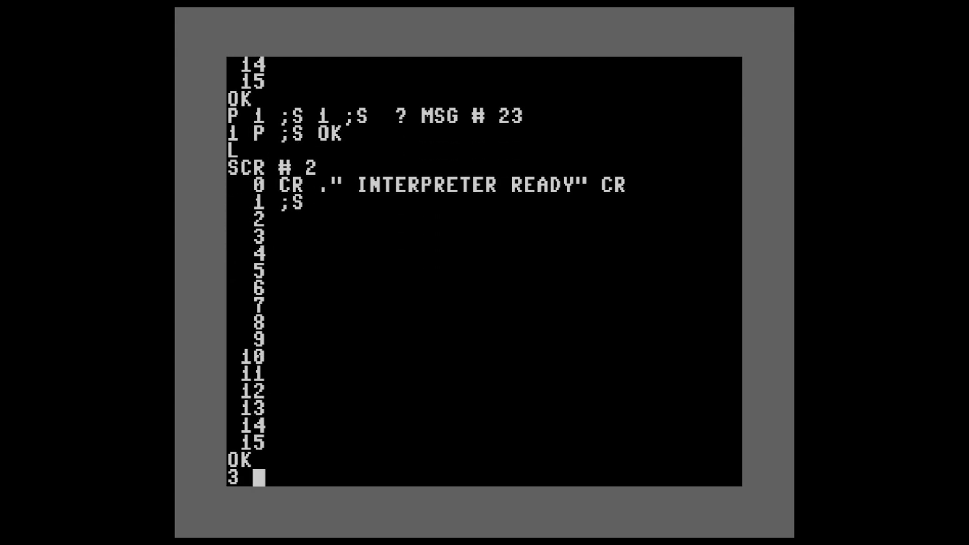
text(P THIS COD)
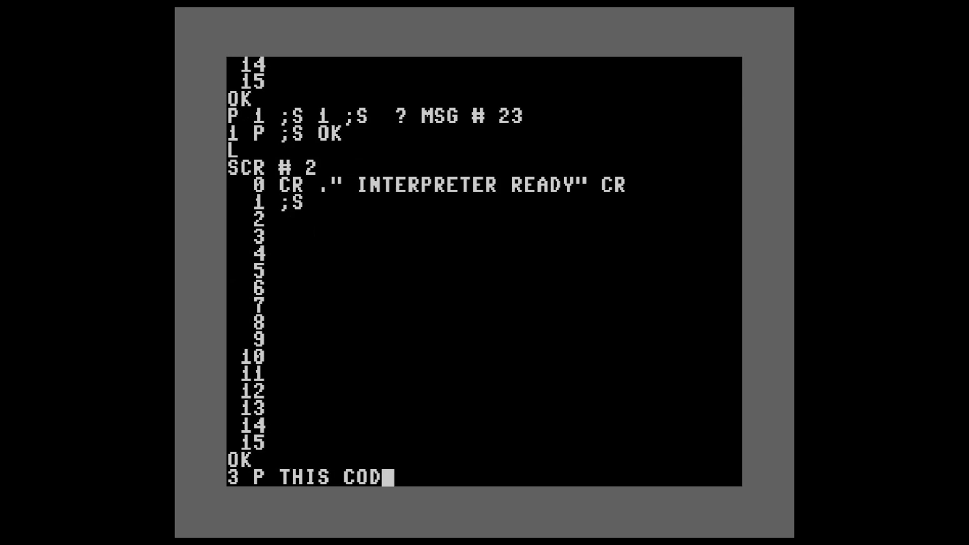
text(E WONT RUN WITH LOAD OK)
text(FL)
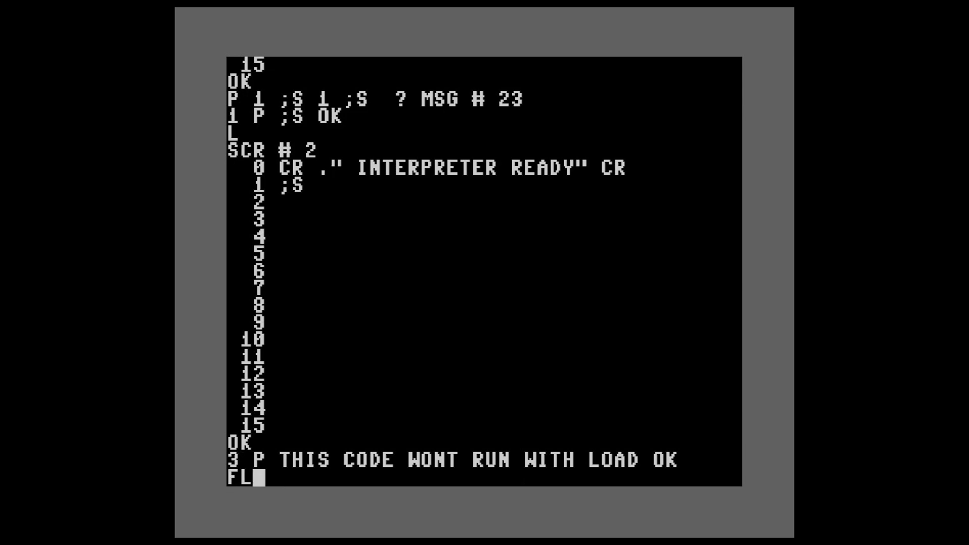
text(USH)
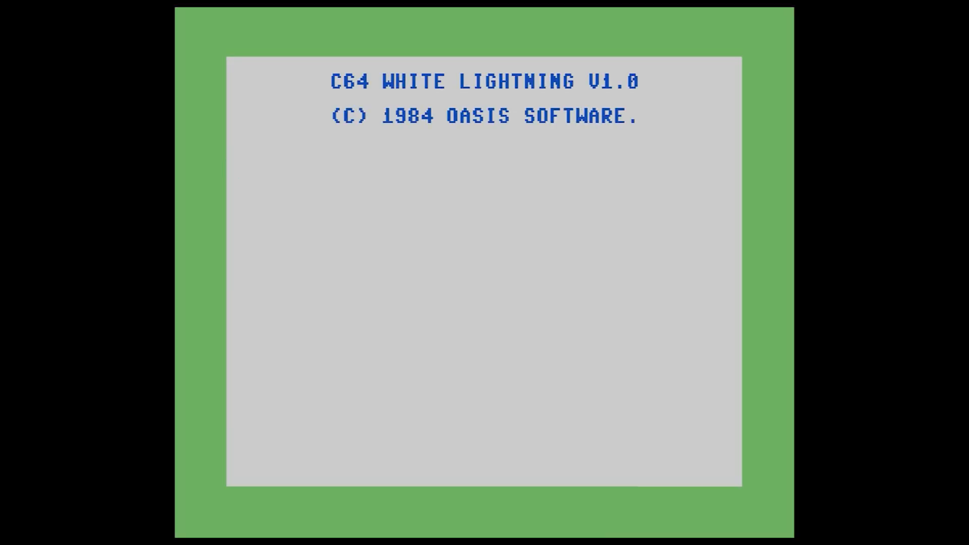
text(1 LOAD)
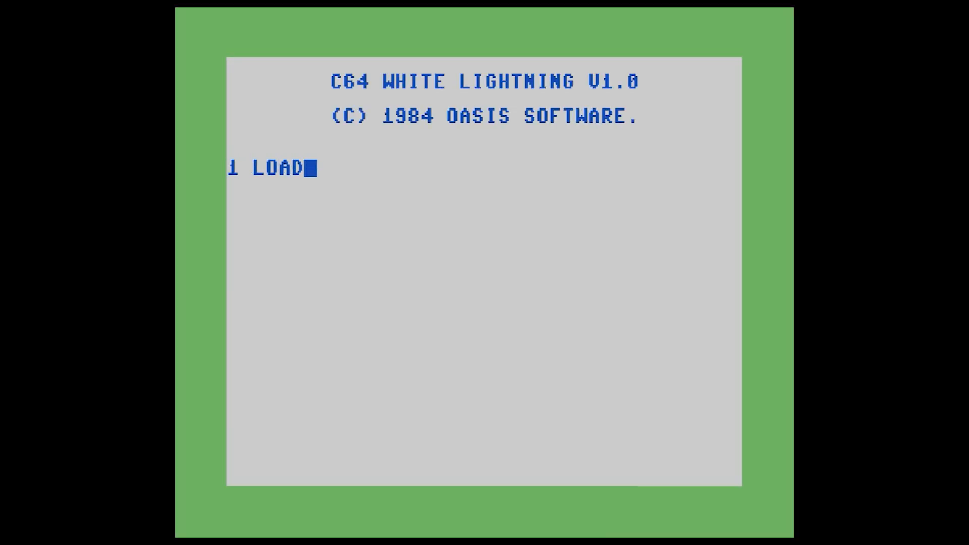